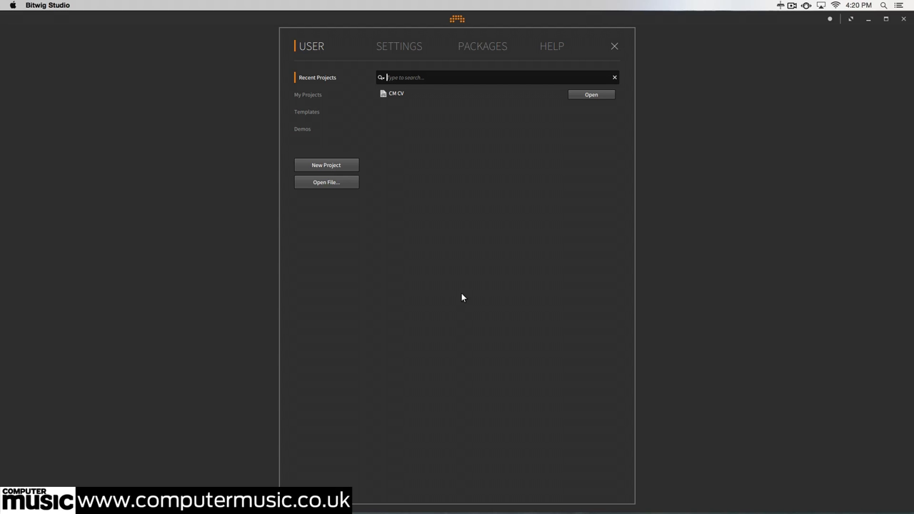
# Open the CM CV project from the Dashboard's Recent Projects list.
pyautogui.click(592, 94)
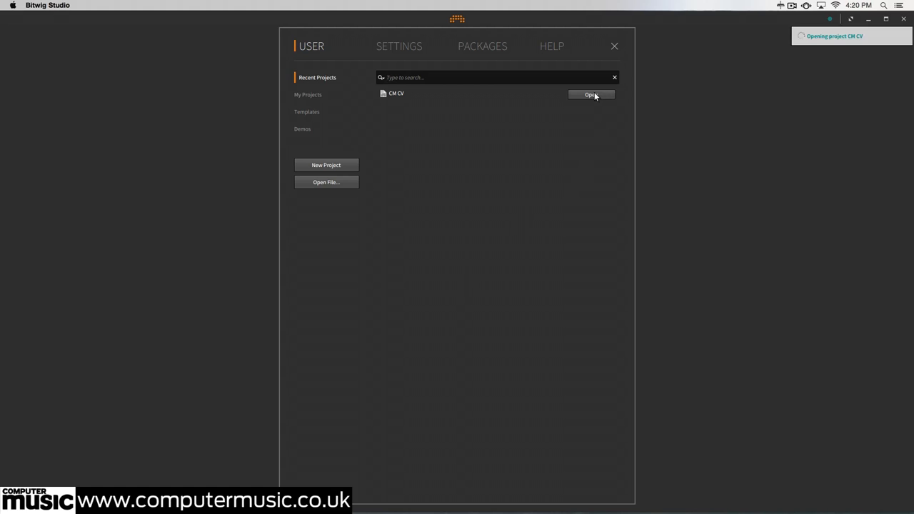
pyautogui.click(591, 94)
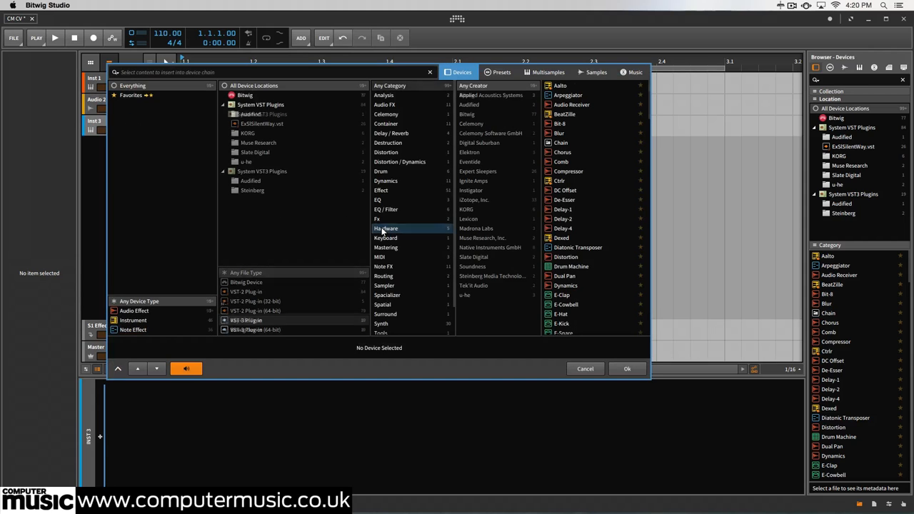
# Insert an HW CV Instrument from the Hardware device category onto the Inst 3 track.
pyautogui.click(385, 228)
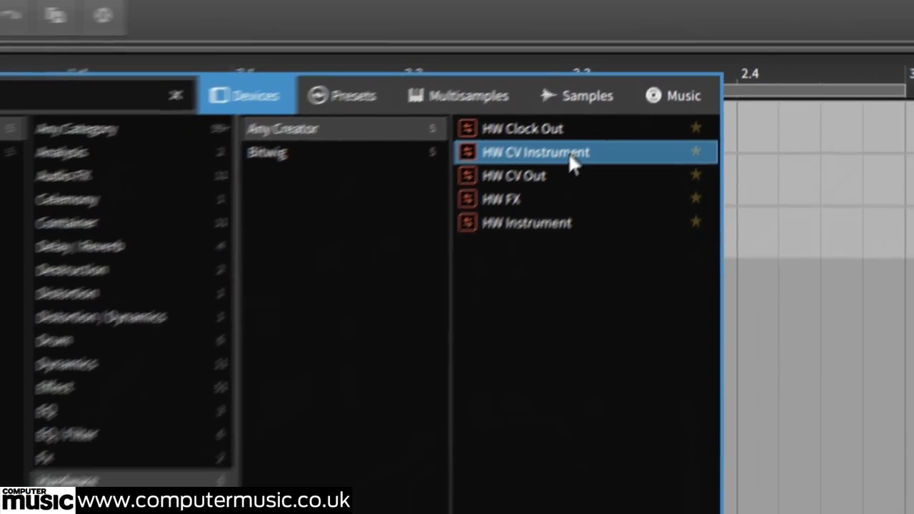
pyautogui.doubleClick(535, 152)
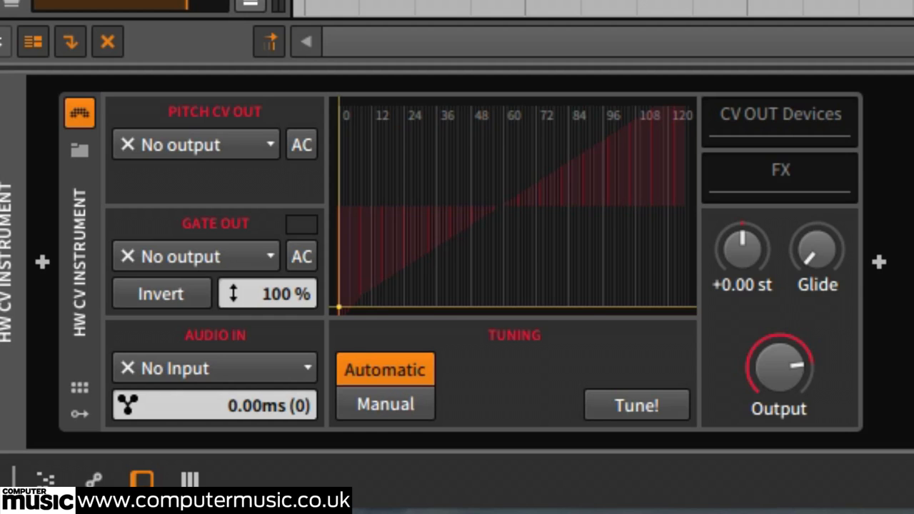
pyautogui.moveTo(429, 146)
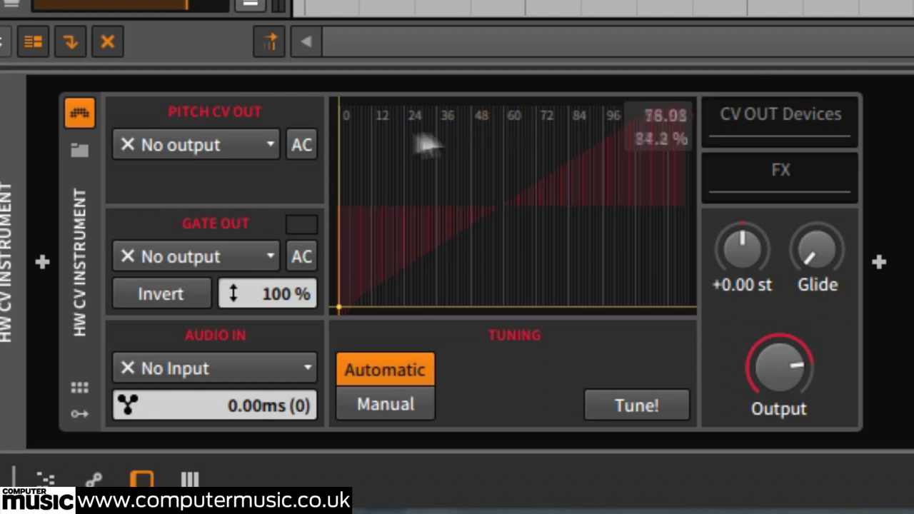
# Send pitch CV to MOTU Output 3 and gate to MOTU Output 4.
pyautogui.click(203, 144)
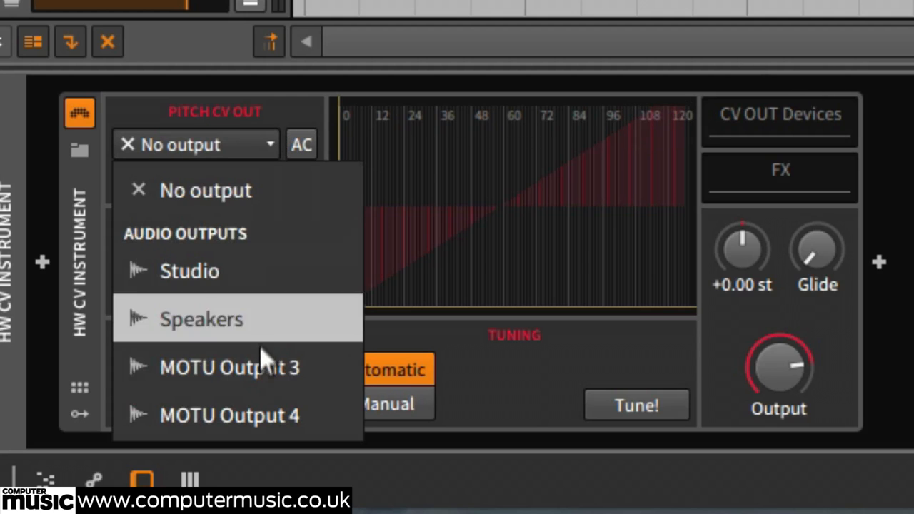
pyautogui.click(230, 367)
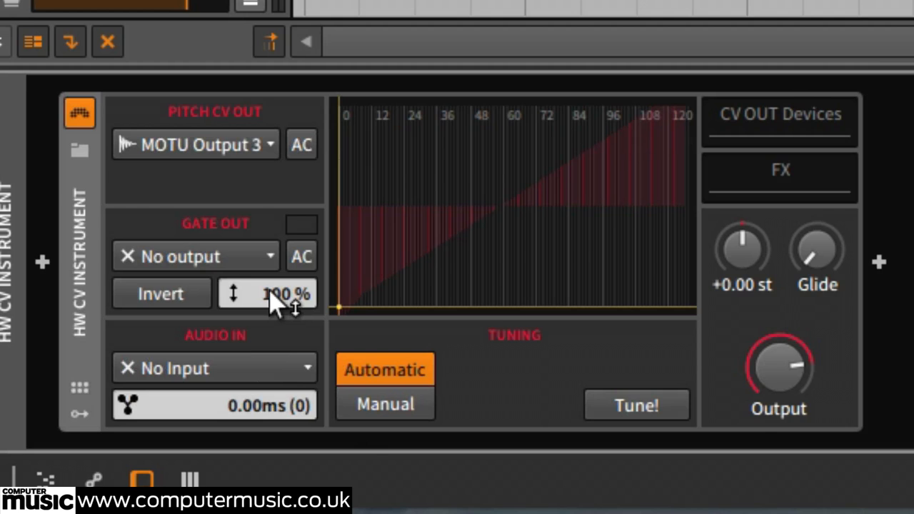
pyautogui.click(197, 256)
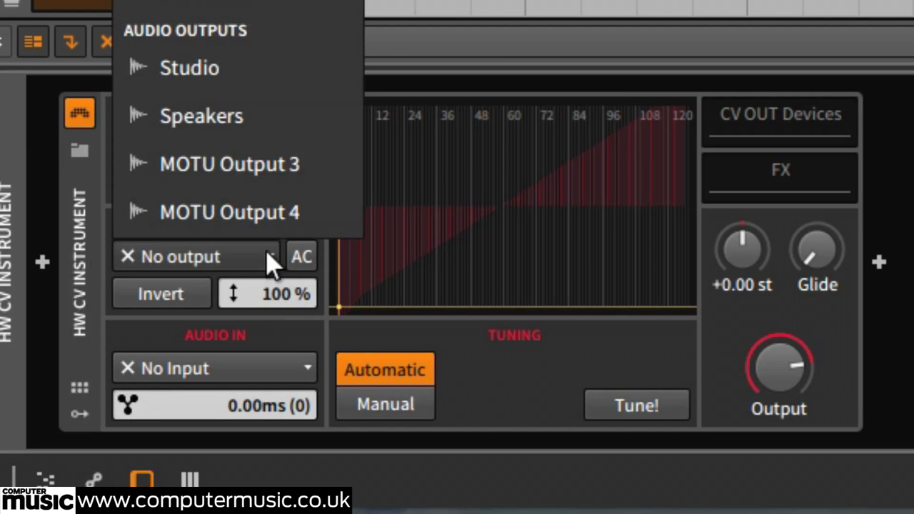
pyautogui.click(229, 164)
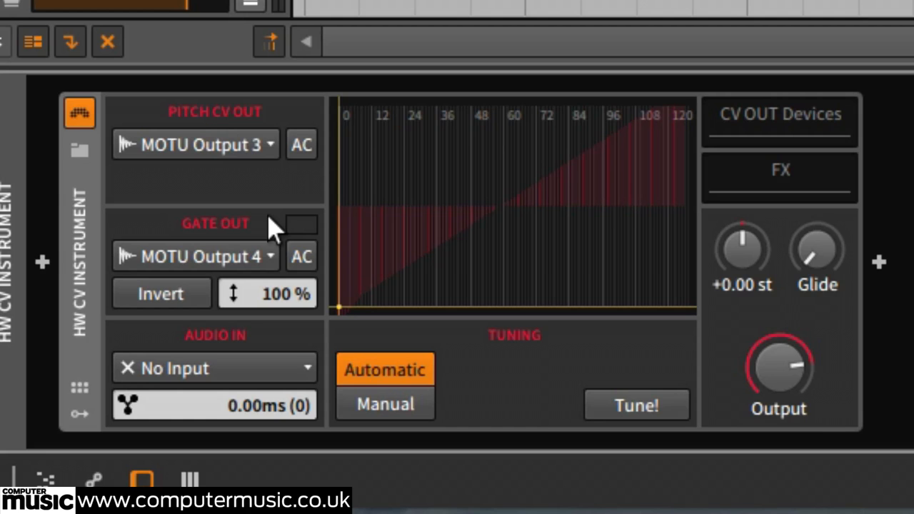
# Set the instrument's audio input to MOTU TRS 1/2.
pyautogui.click(214, 368)
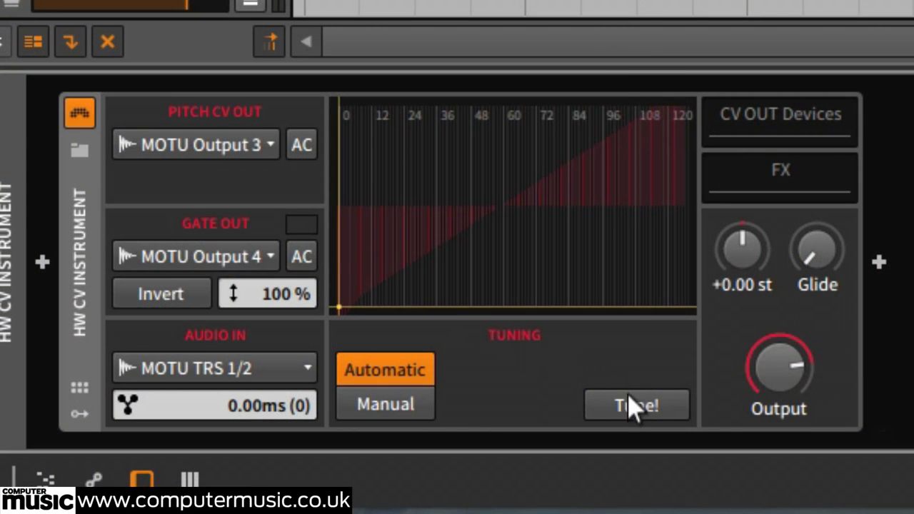
pyautogui.moveTo(641, 427)
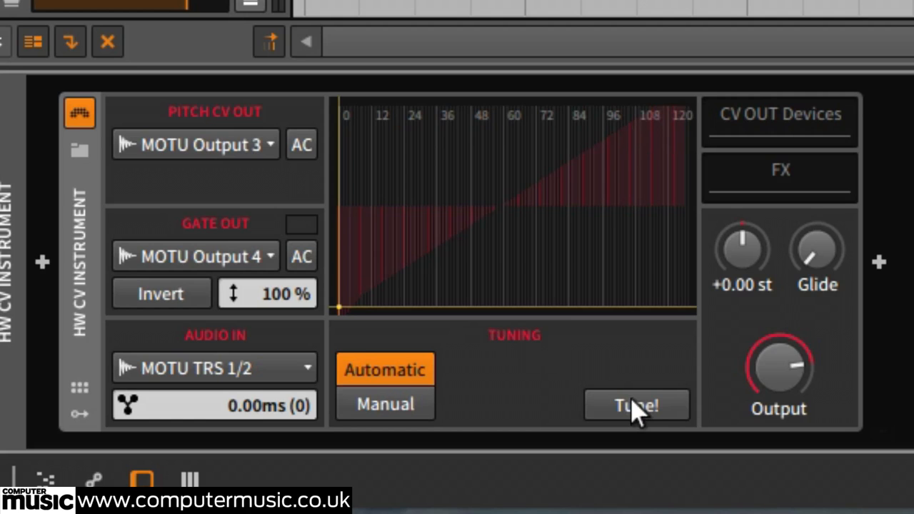
# Run automatic tuning three times to calibrate the synth's pitch response.
pyautogui.click(636, 405)
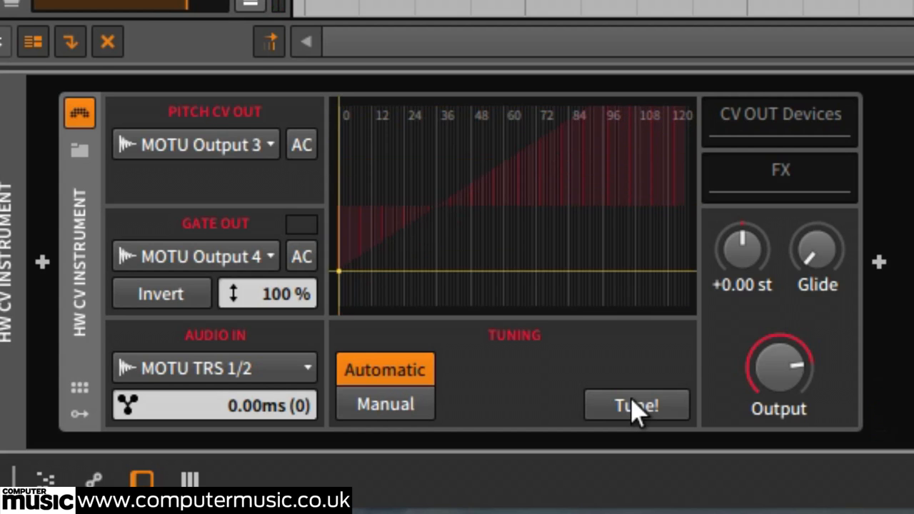
pyautogui.click(636, 404)
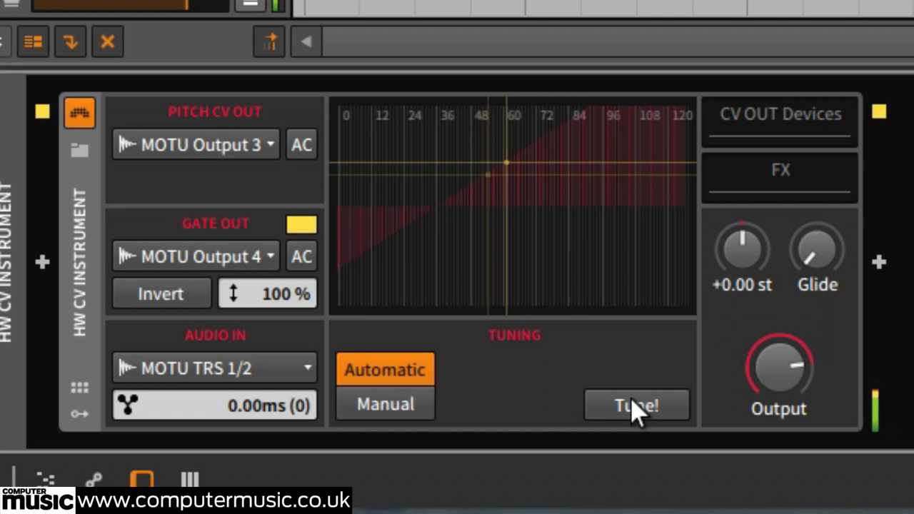
pyautogui.click(636, 404)
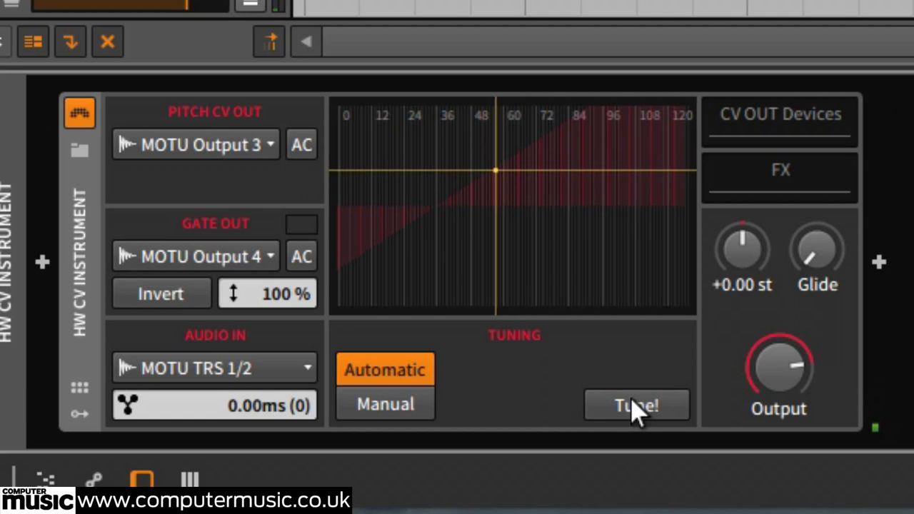